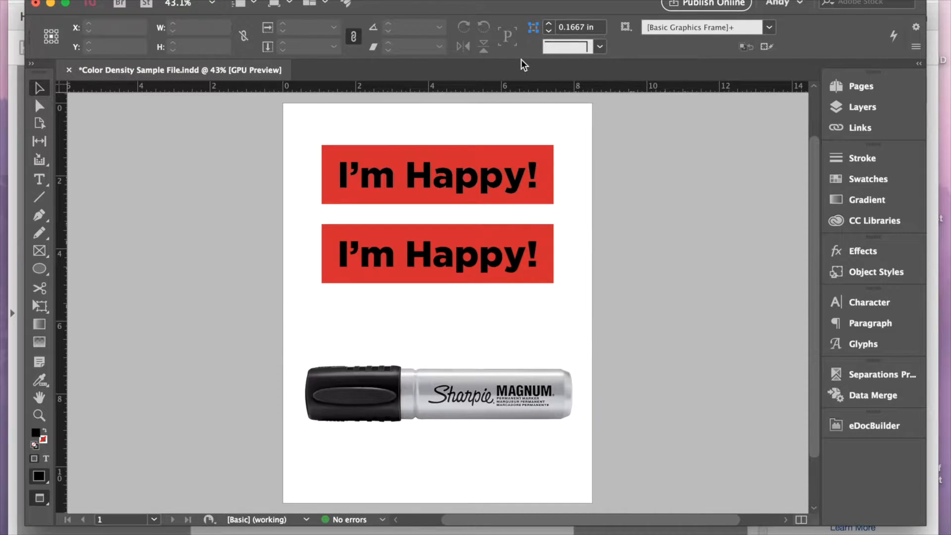
mouse_move(883, 380)
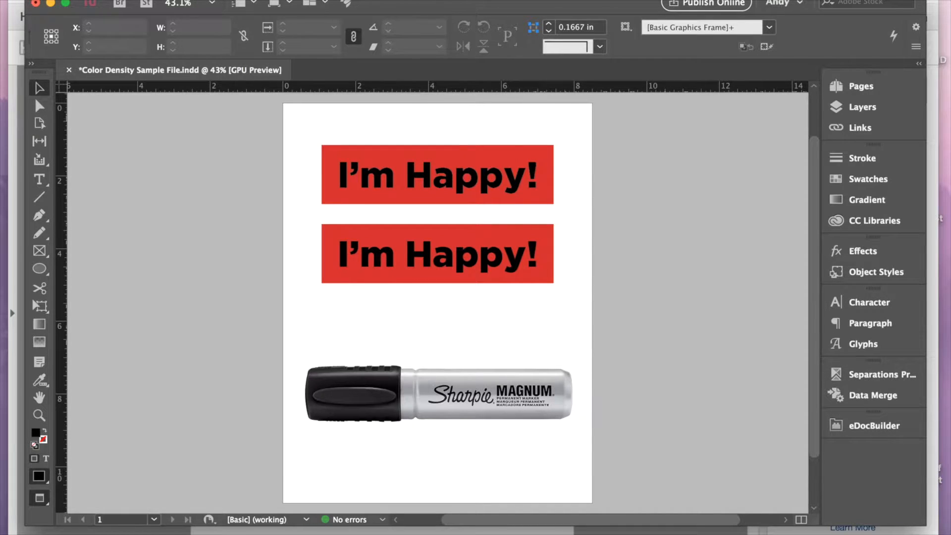
Open the Separations Preview panel from Window > Output, leaving its View set to Off.
click(424, 5)
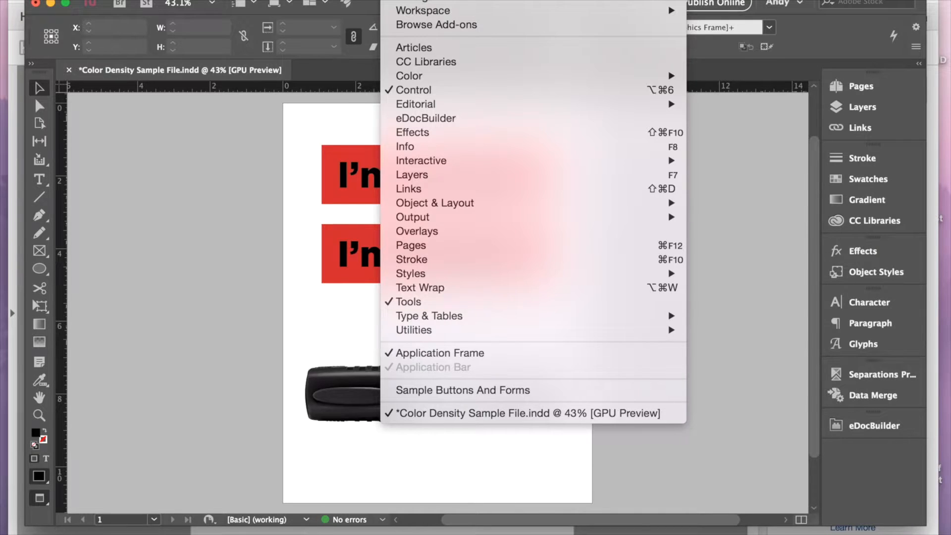
mouse_move(435, 203)
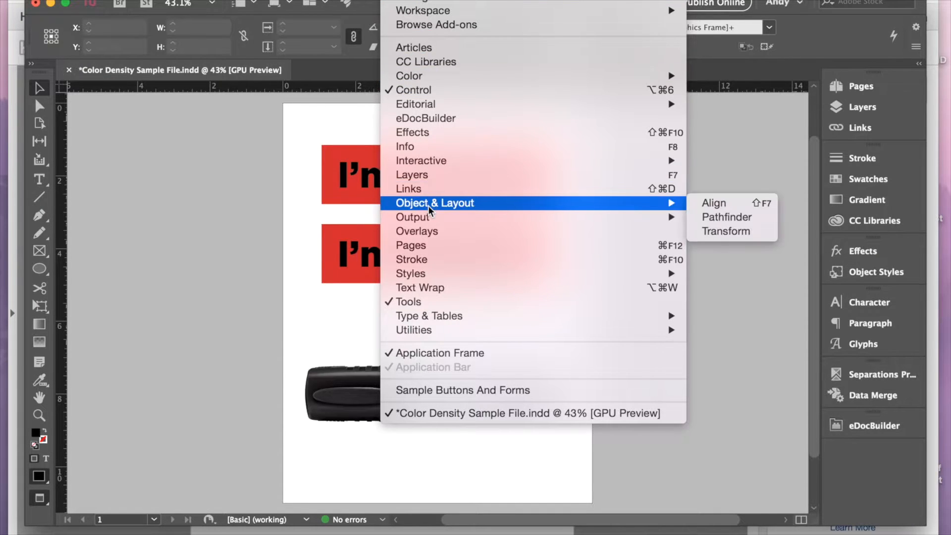
mouse_move(413, 217)
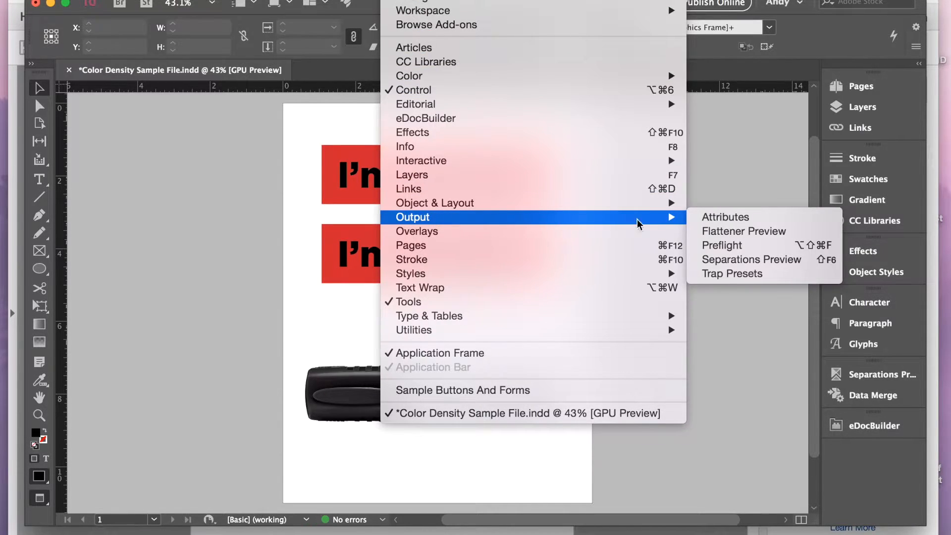
mouse_move(783, 259)
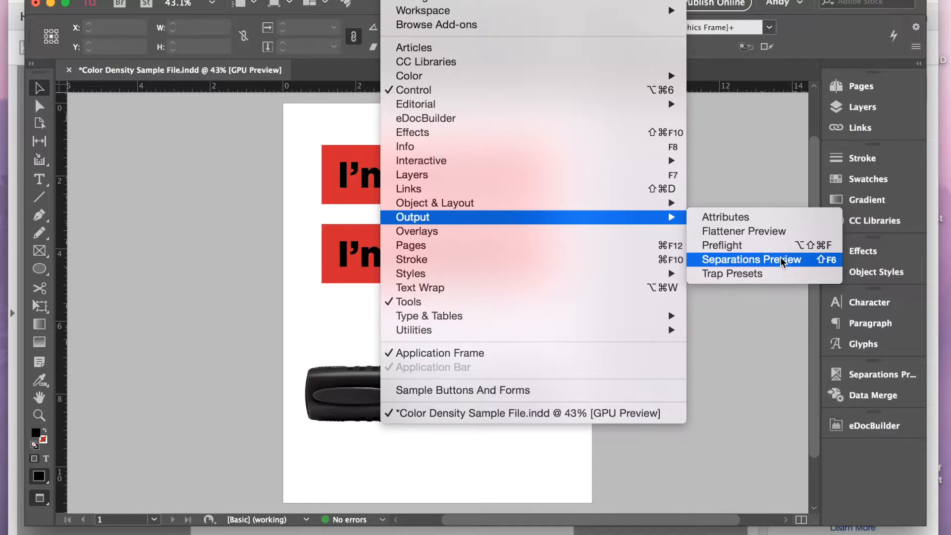
click(751, 259)
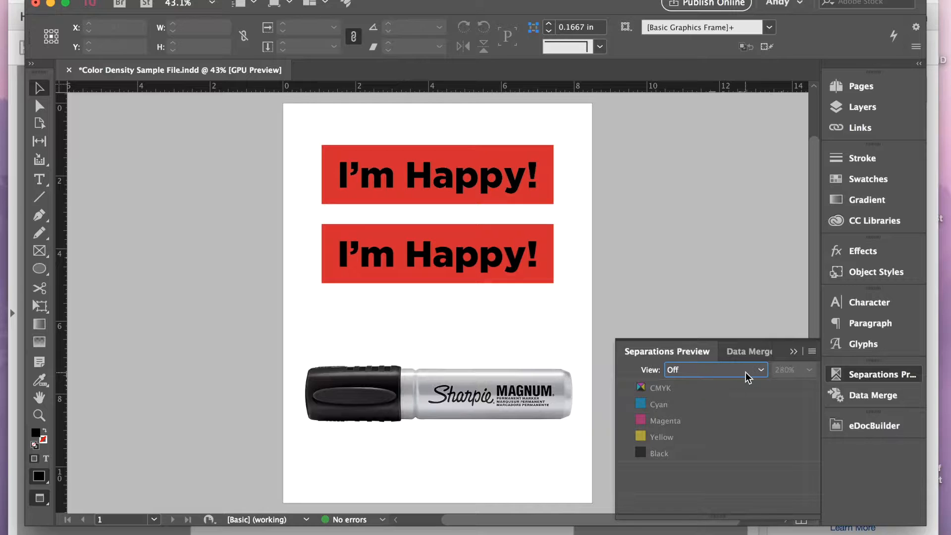
Turn on Separations view and read the red banner at 215% total: C15, M100, Y100.
click(714, 370)
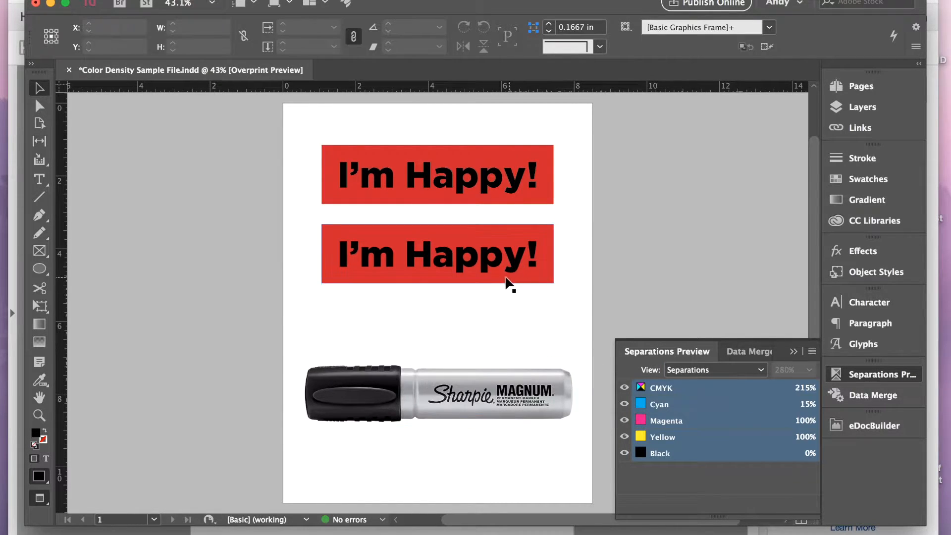
mouse_move(506, 288)
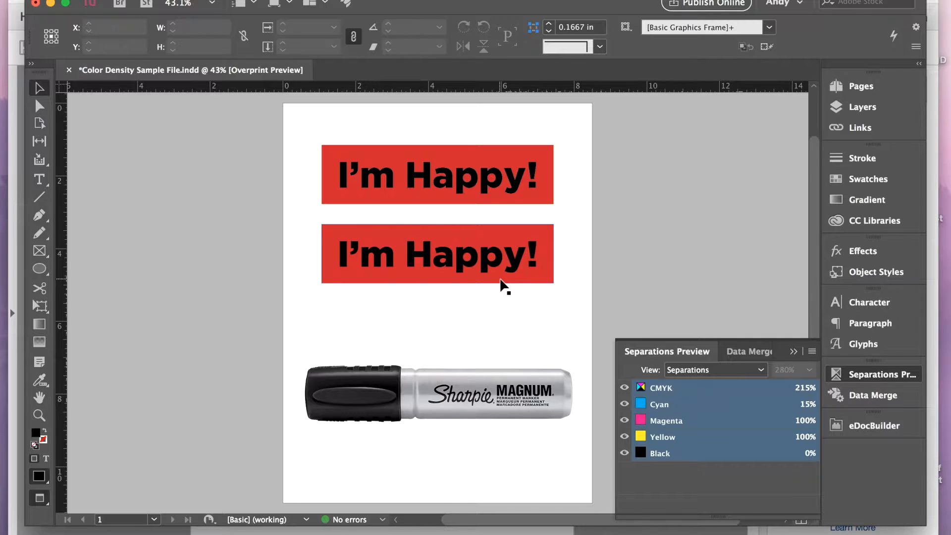
mouse_move(498, 286)
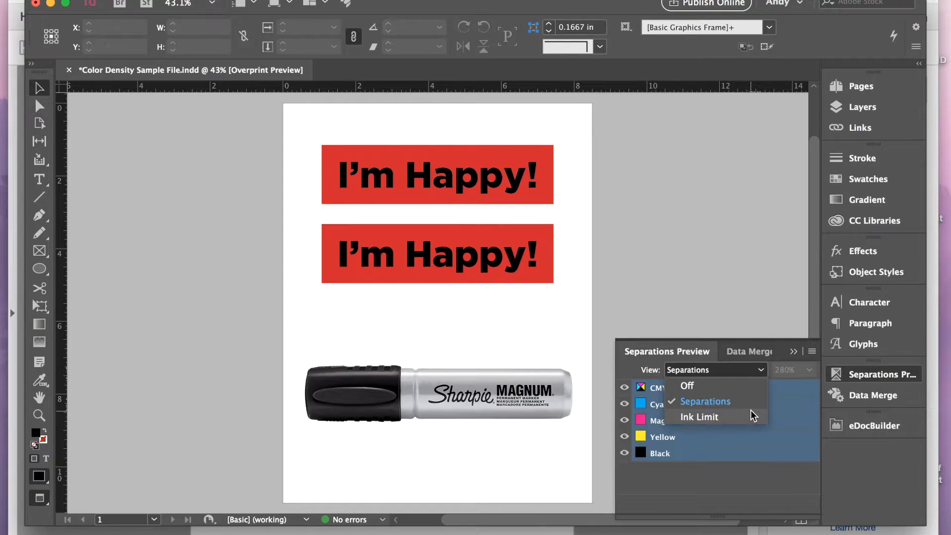
Check the 280% ink limit, then back in Separations read the banner text at 340%.
click(698, 416)
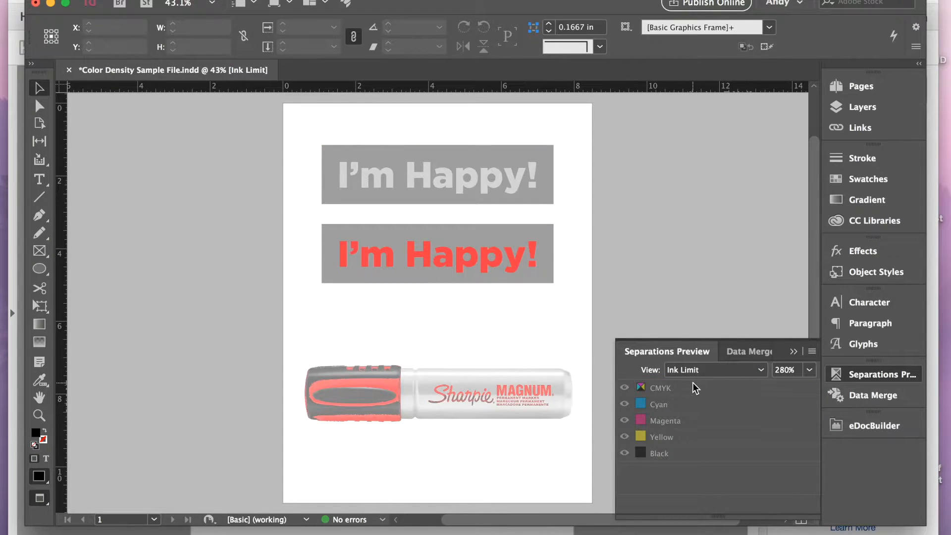
mouse_move(684, 386)
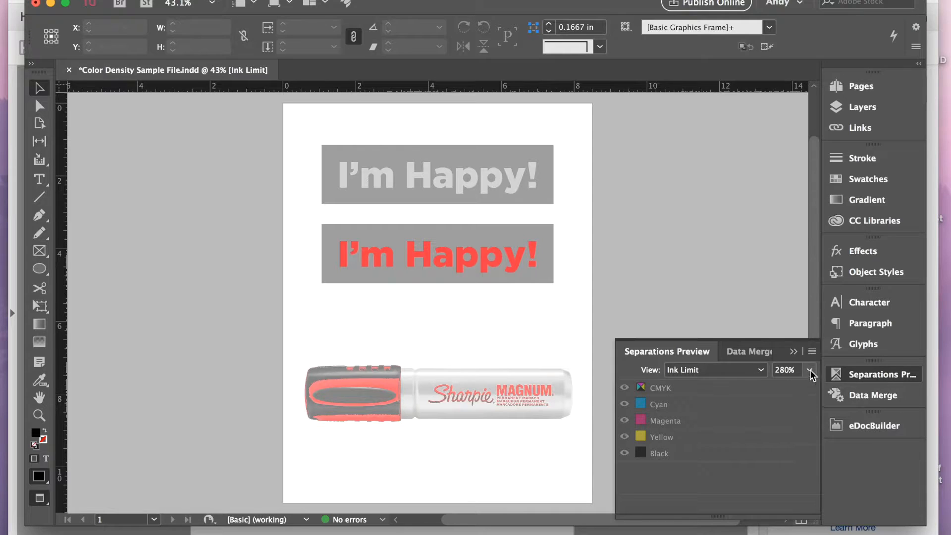
mouse_move(747, 377)
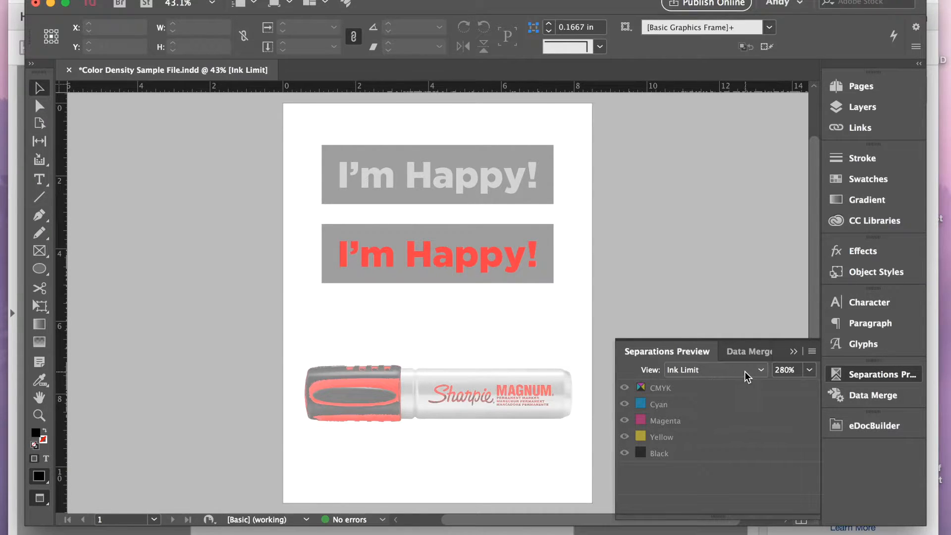
click(714, 370)
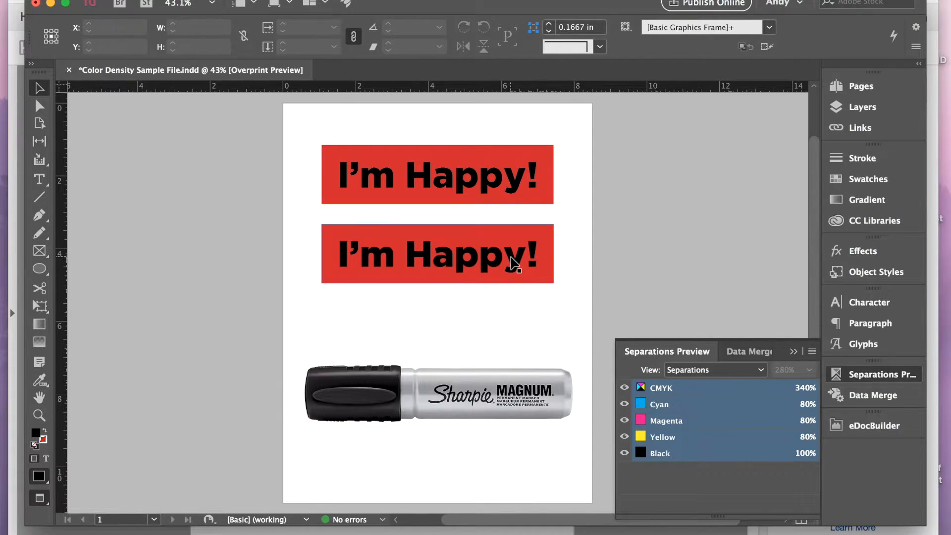
Select the marker photo and read its black cap at about 295% total ink.
click(388, 392)
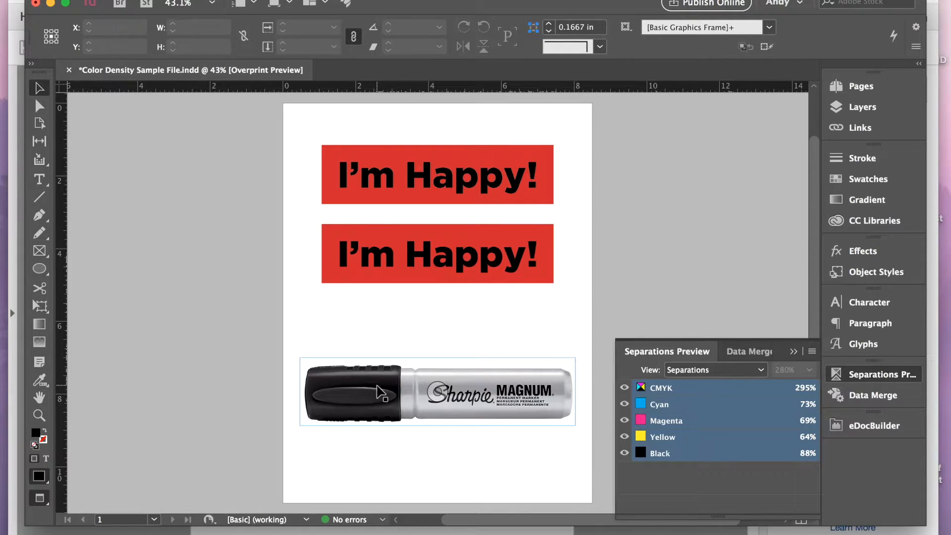
mouse_move(319, 391)
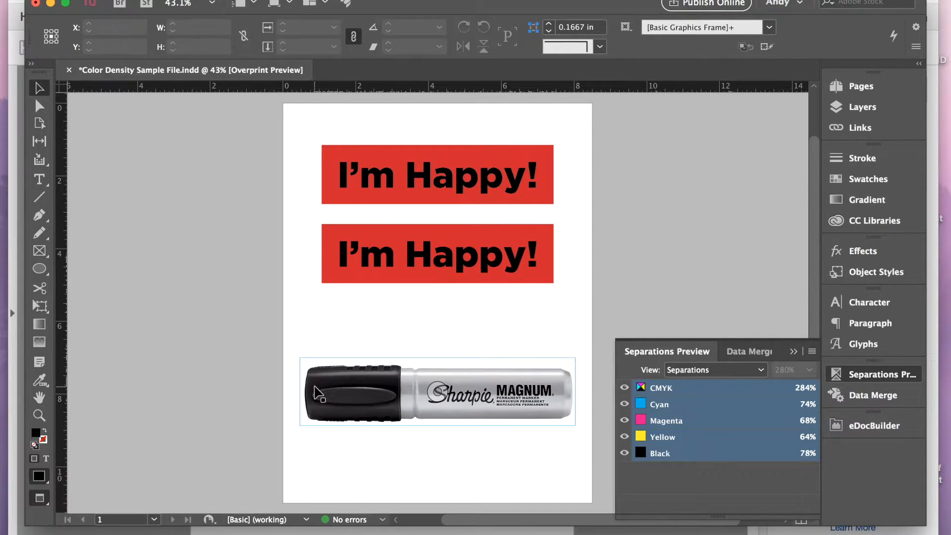
mouse_move(509, 391)
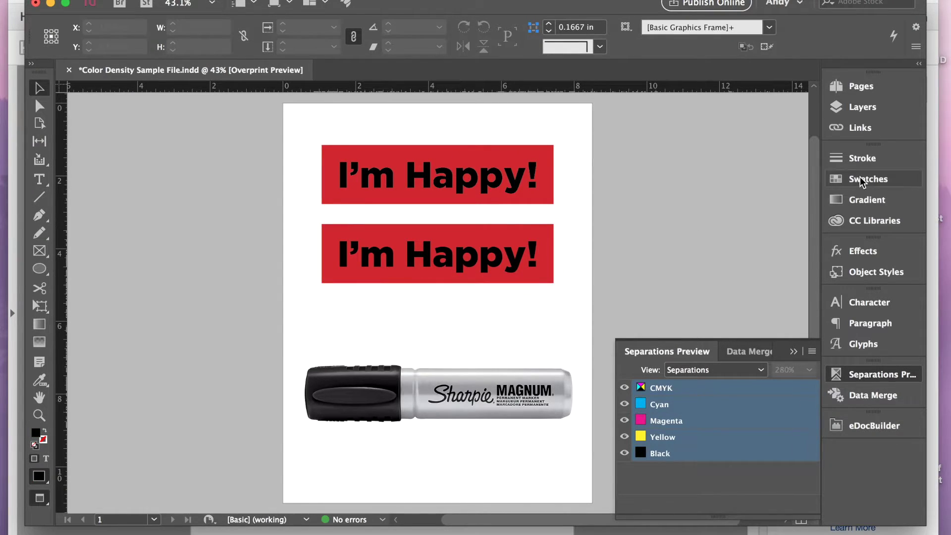
Show the Swatches panel listing [Black] and the C=80 M=80 Y=80 K=100 rich black.
click(867, 179)
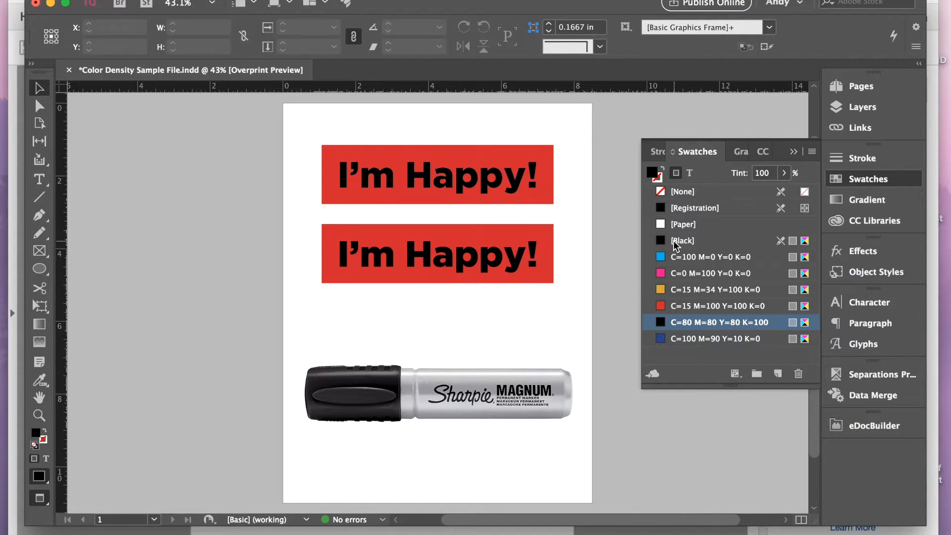
mouse_move(679, 246)
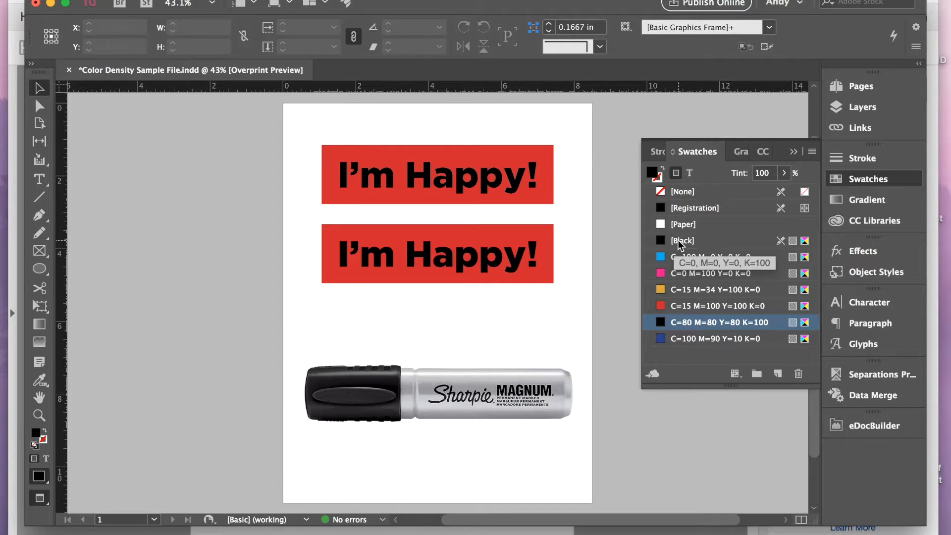
mouse_move(709, 324)
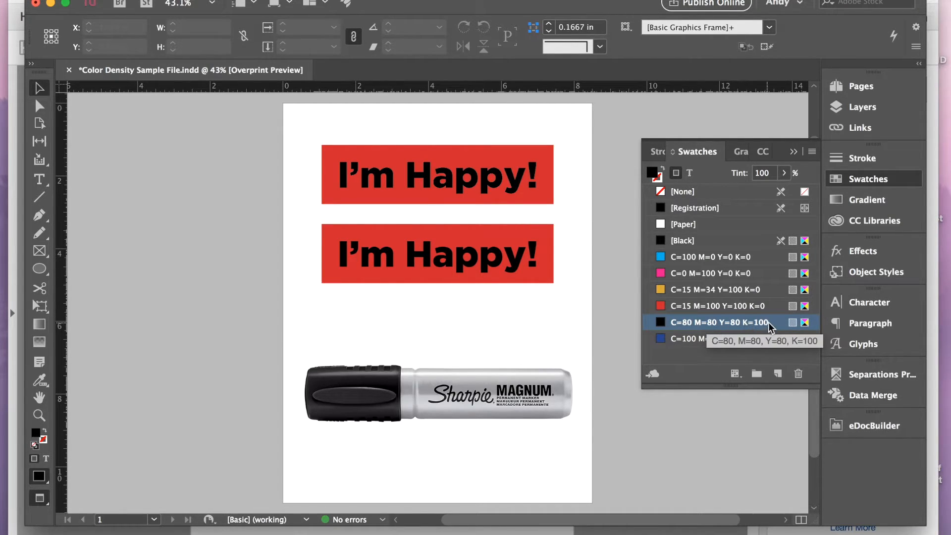
Reduce the rich black swatch to C=20 M=20 Y=20 K=100.
double_click(718, 322)
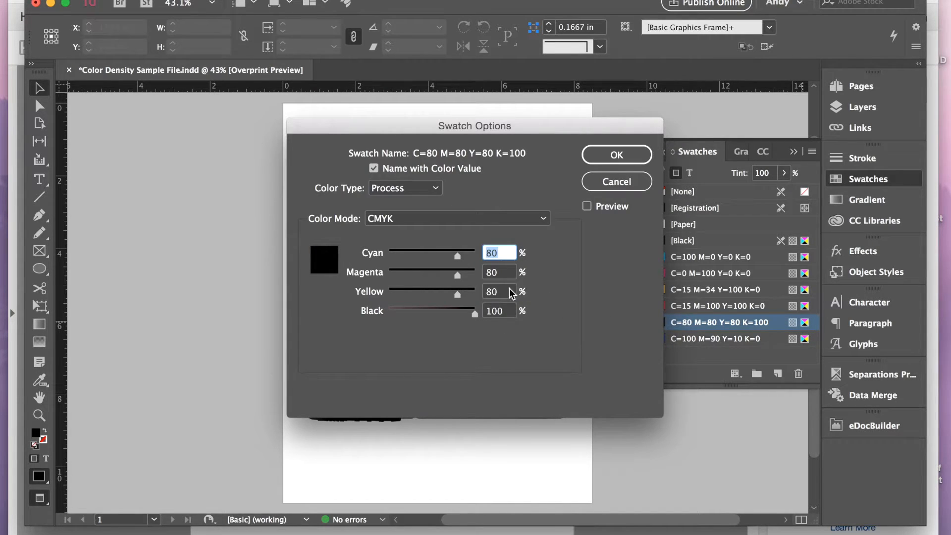
mouse_move(481, 284)
text(2)
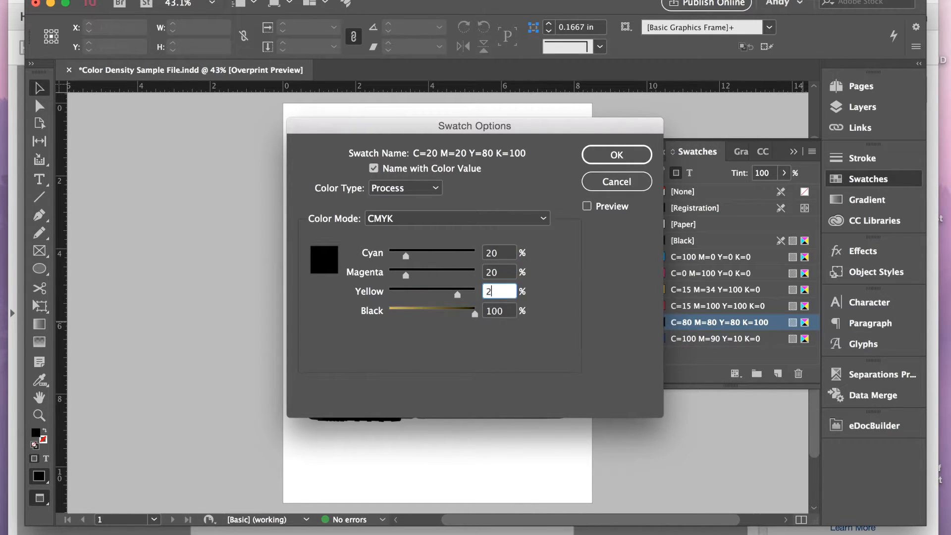
key(Tab)
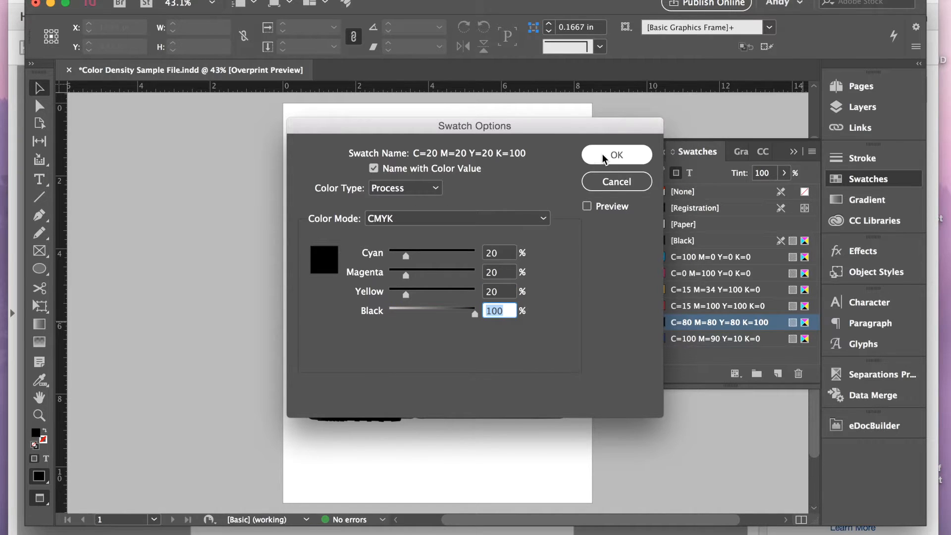
click(616, 155)
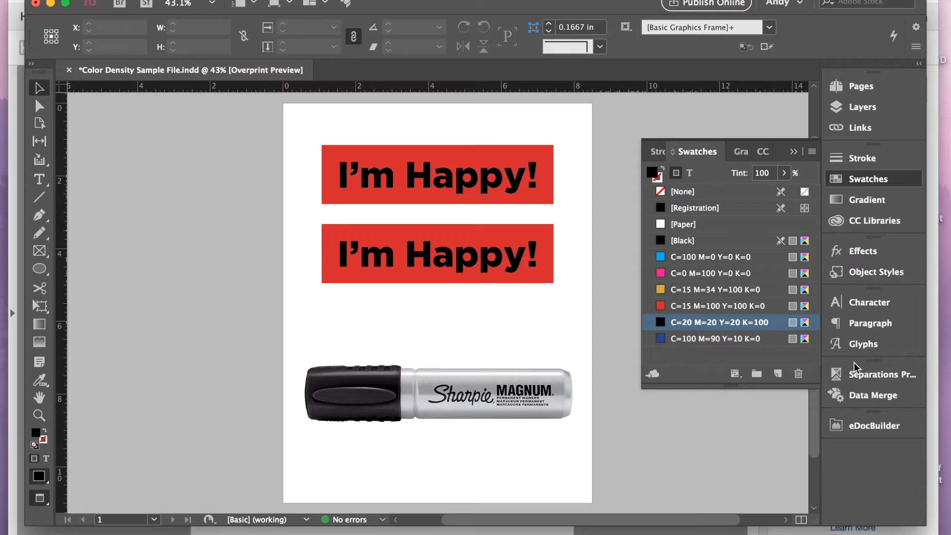
click(883, 374)
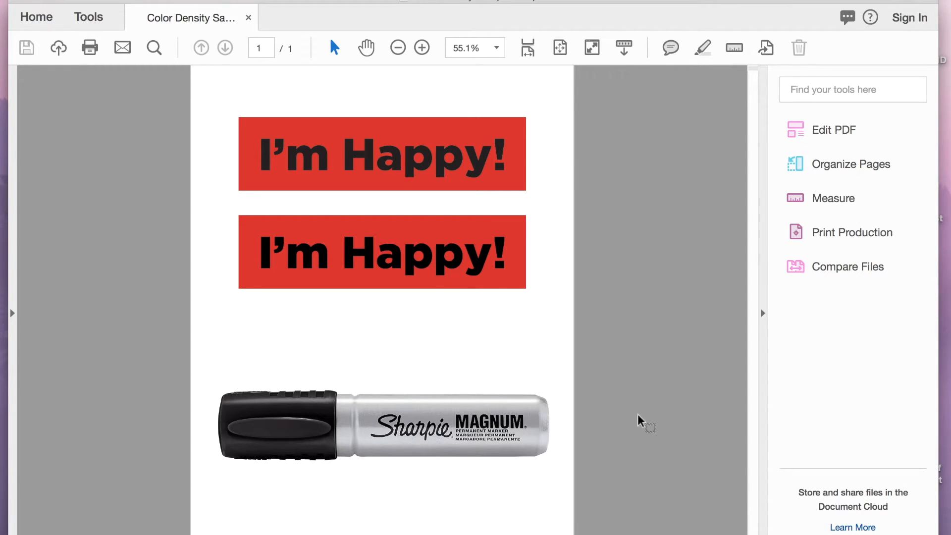
mouse_move(843, 85)
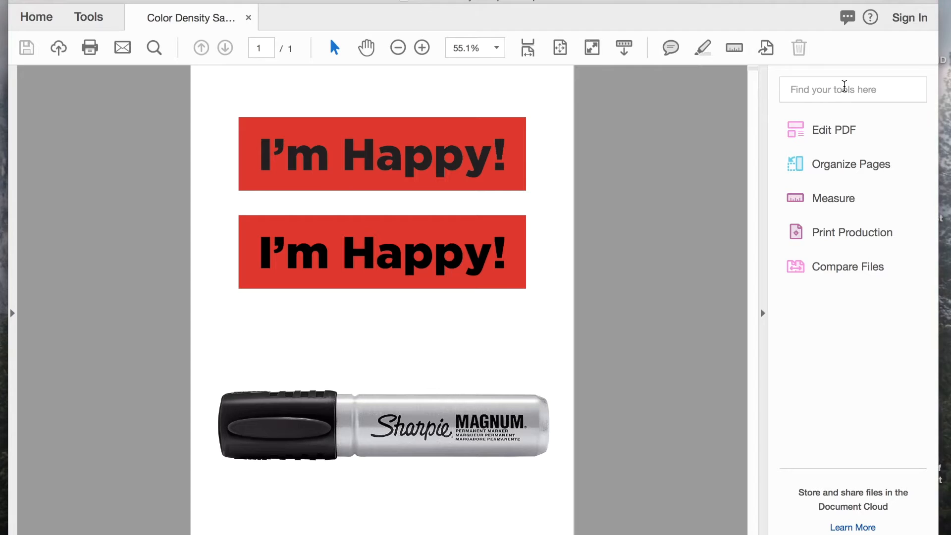
Search Acrobat's tools for 'Print', clear the search, and open Print Production.
click(849, 89)
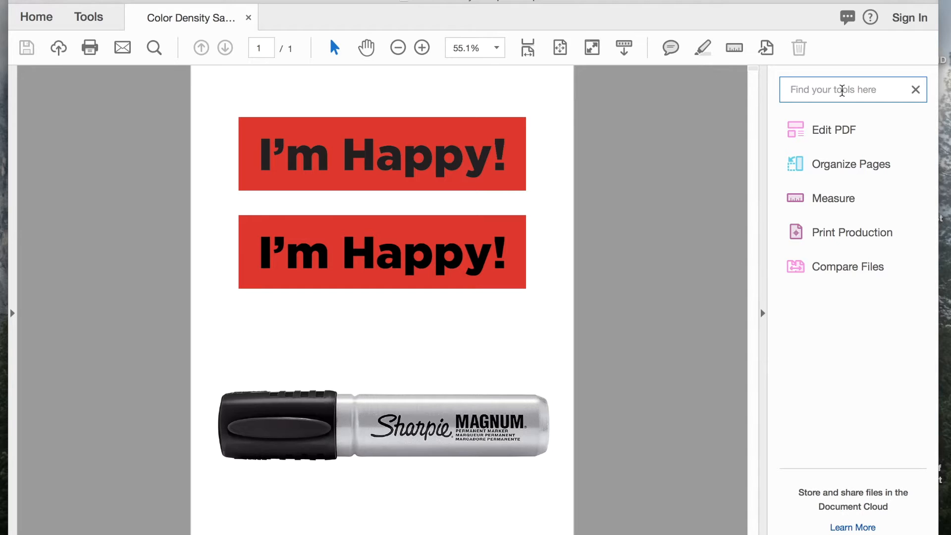
text(Pri)
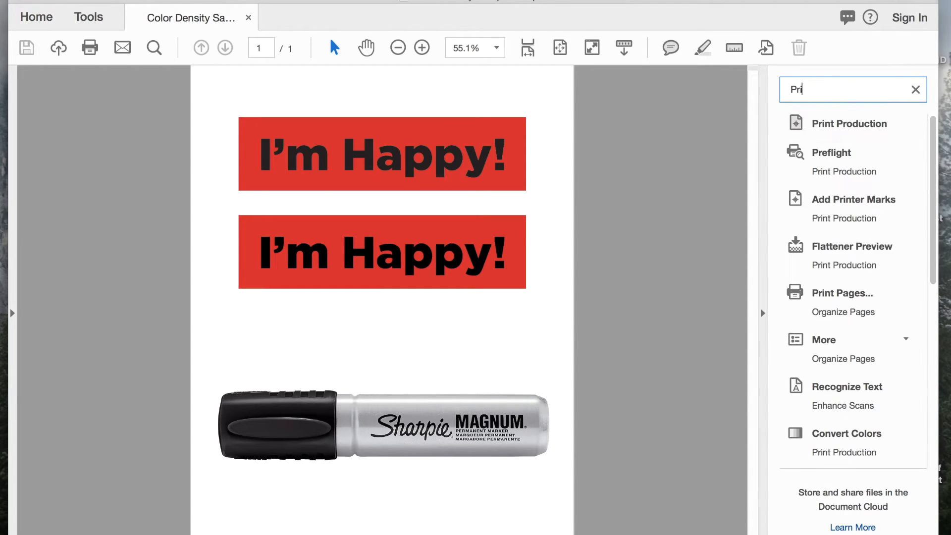
text(t)
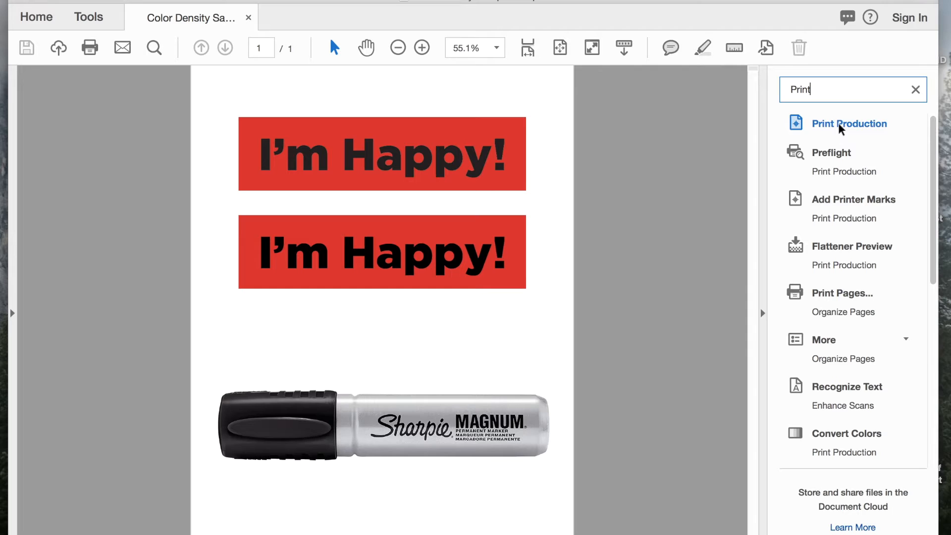
mouse_move(748, 197)
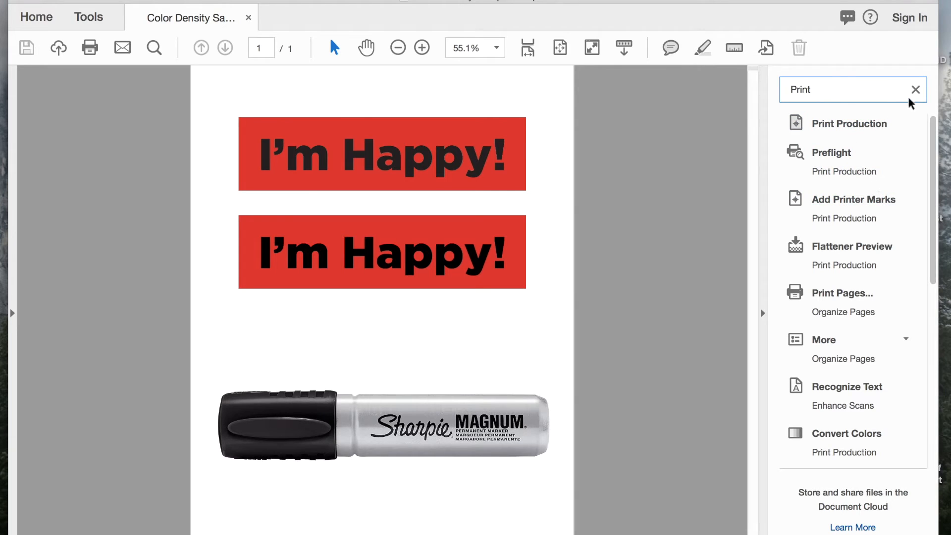
click(915, 90)
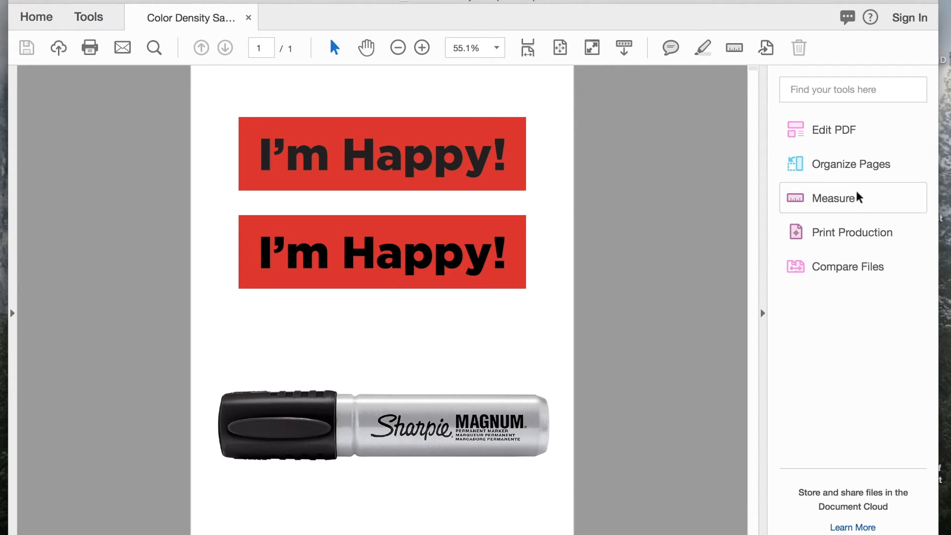
click(850, 231)
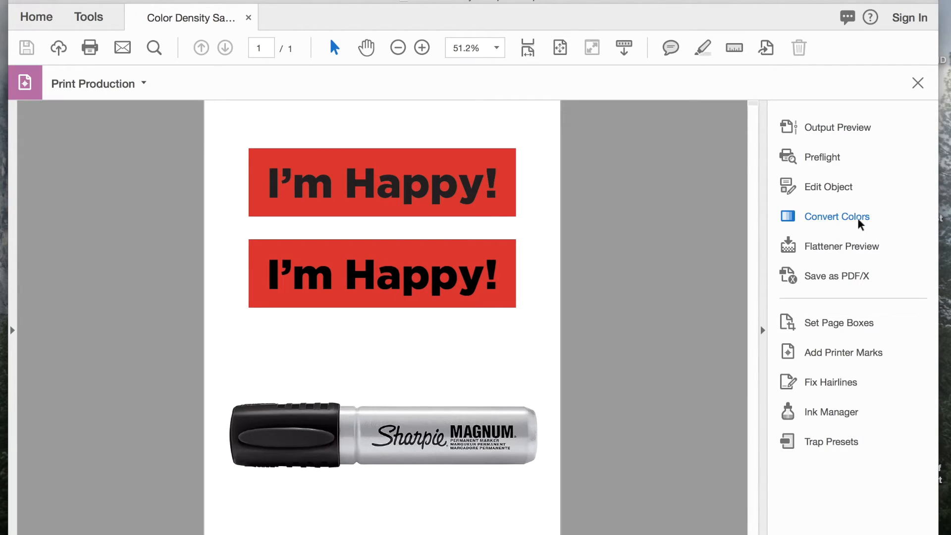
mouse_move(838, 127)
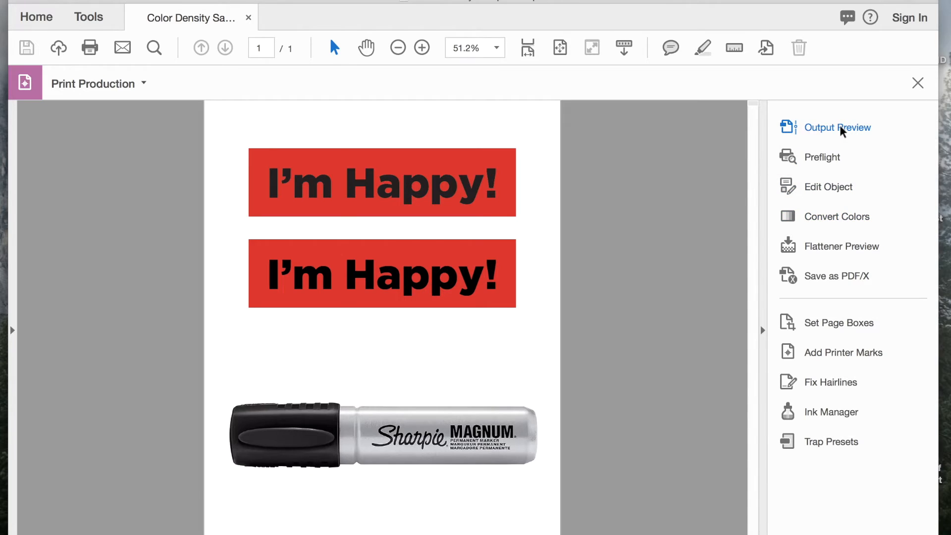
Open Output Preview in Separations and highlight areas above 280% total area coverage.
click(838, 127)
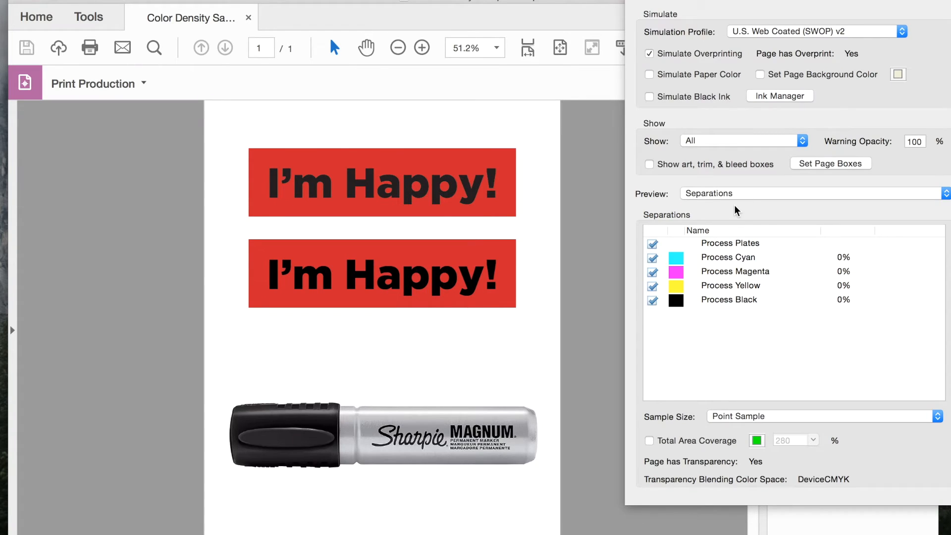
click(497, 295)
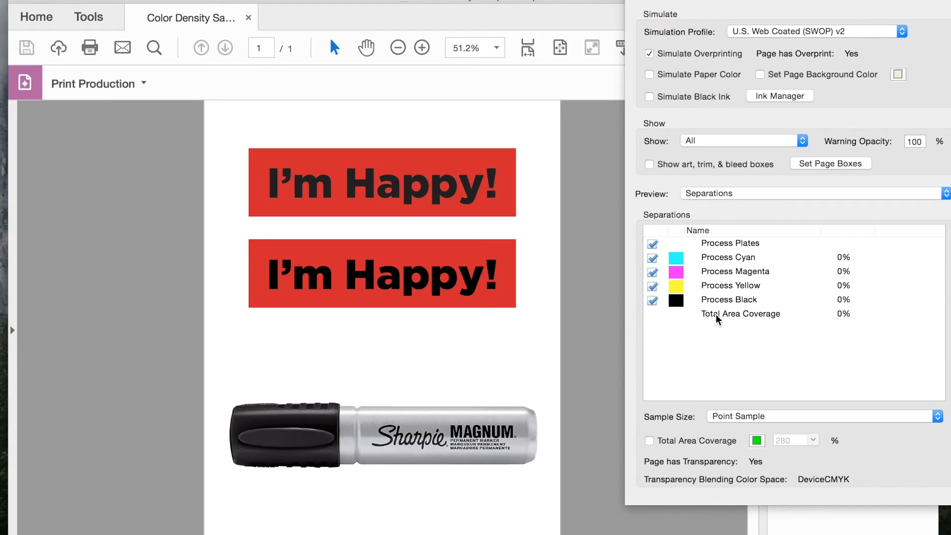
mouse_move(679, 417)
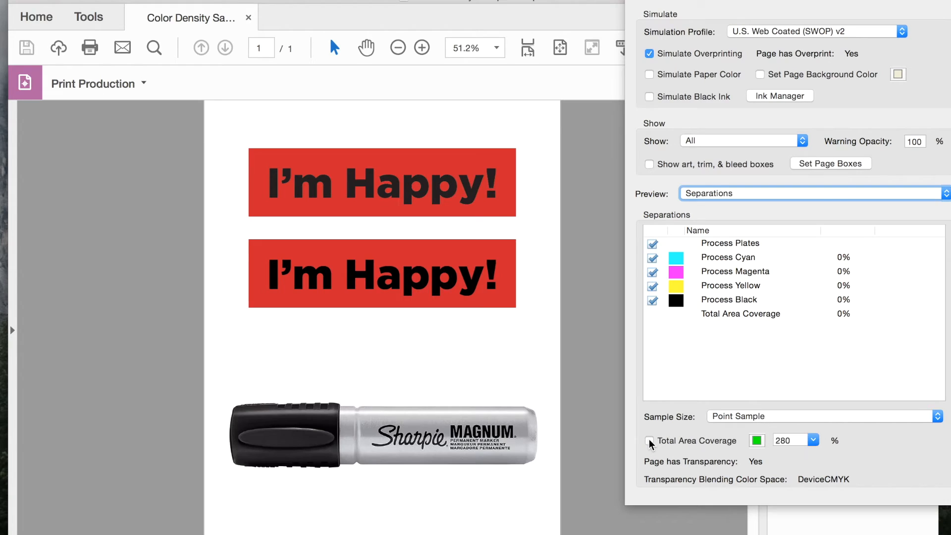
click(649, 441)
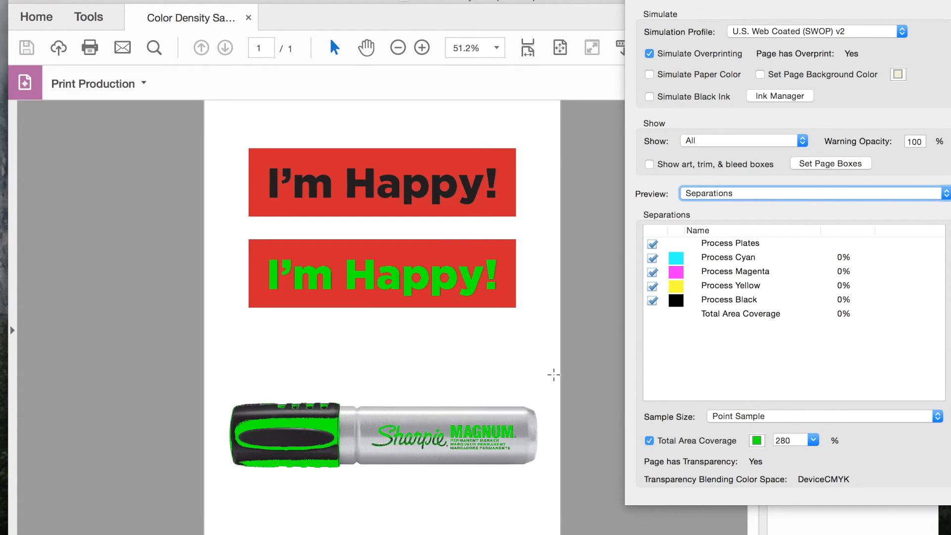
mouse_move(353, 440)
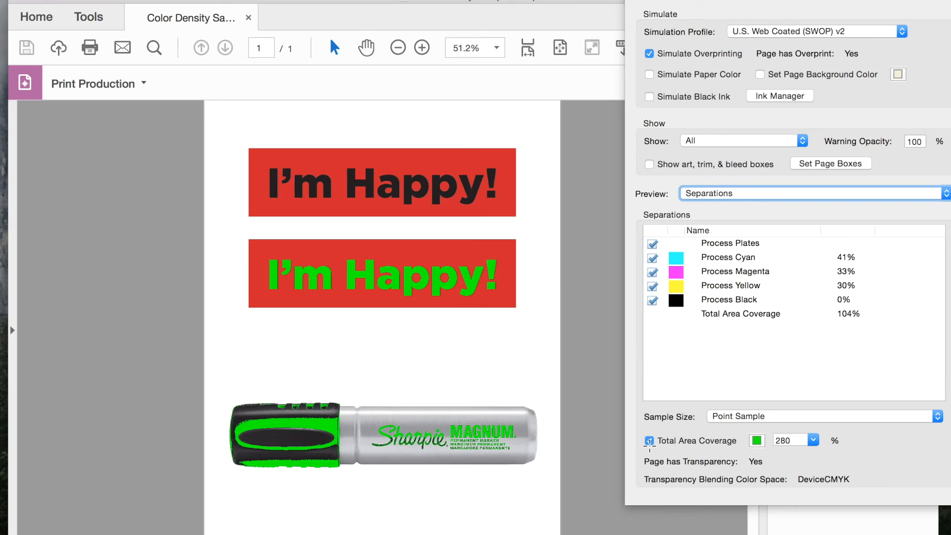
click(649, 440)
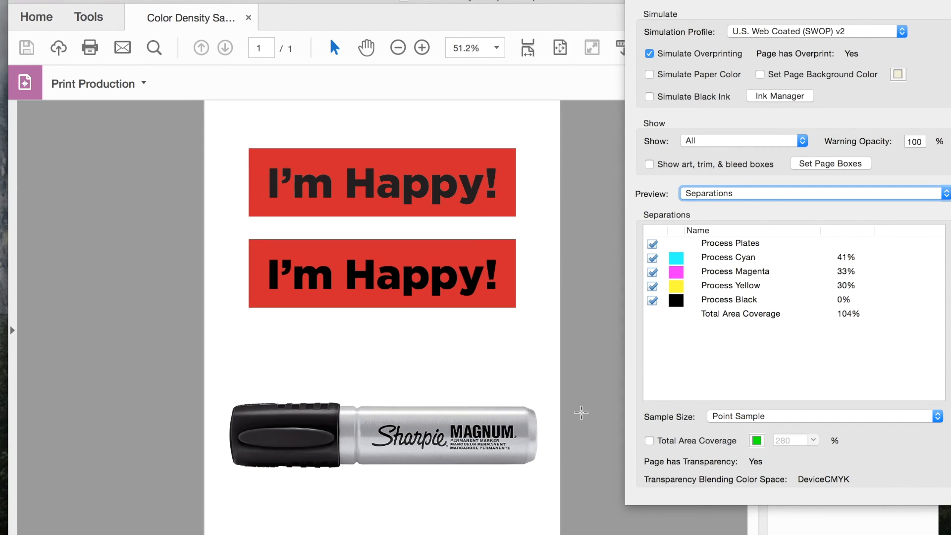
mouse_move(587, 330)
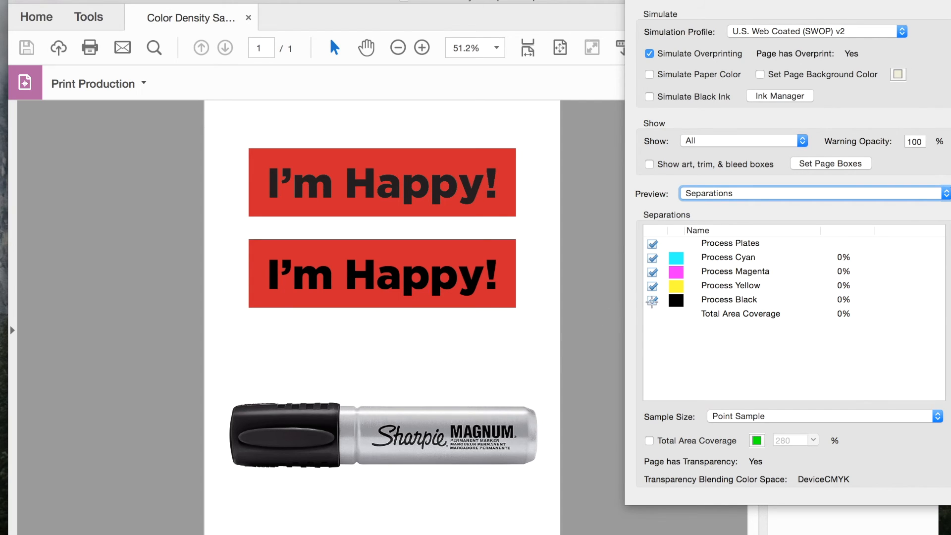
click(654, 299)
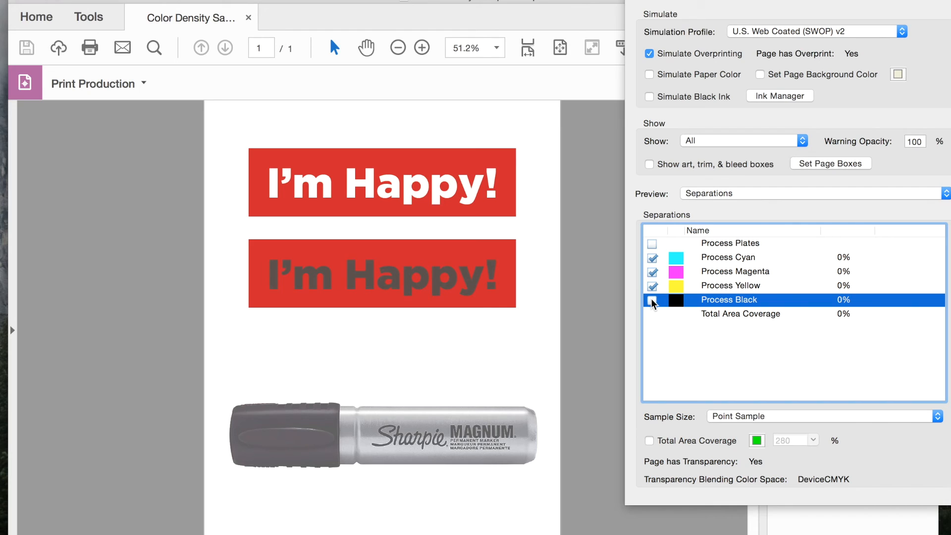
click(653, 300)
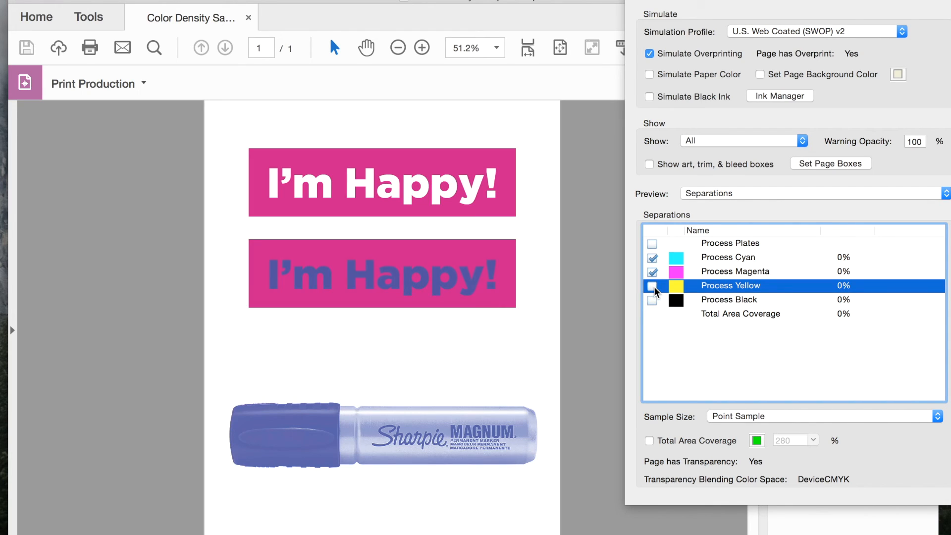
click(652, 271)
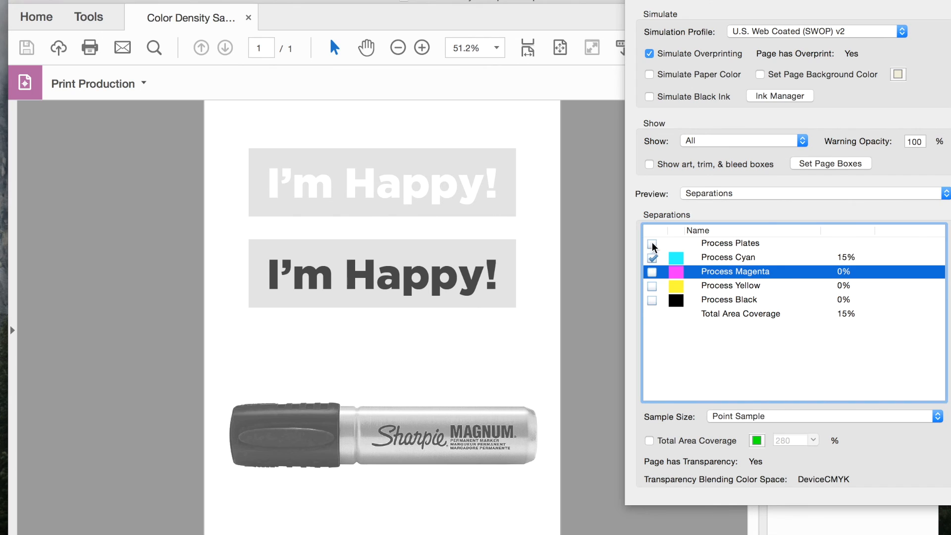
click(652, 243)
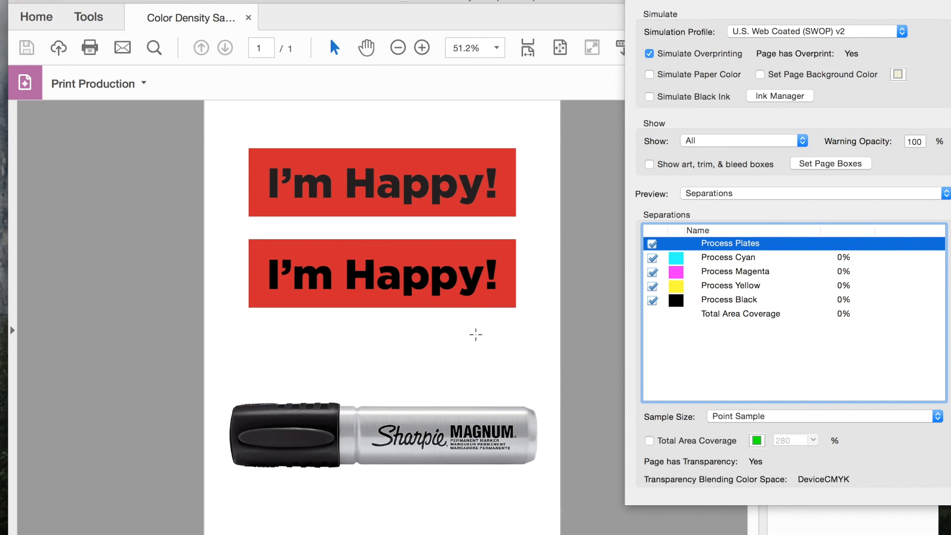
mouse_move(540, 170)
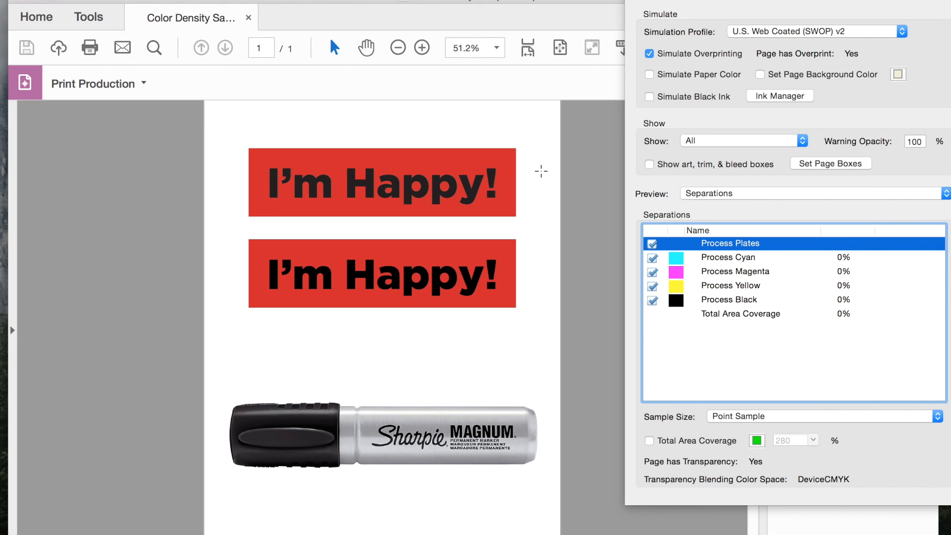
mouse_move(643, 8)
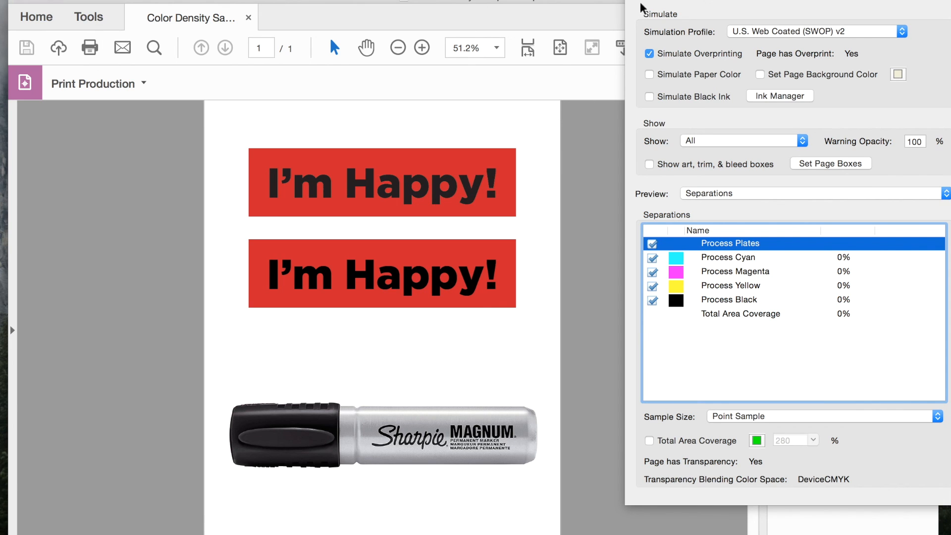